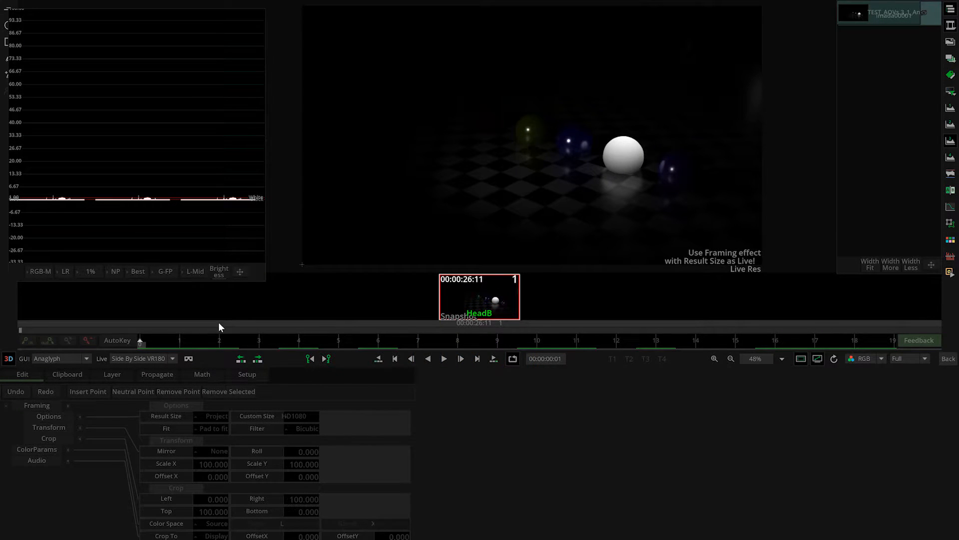
# - Play the rendered glowing-spheres clip from the start to check it
pyautogui.click(444, 359)
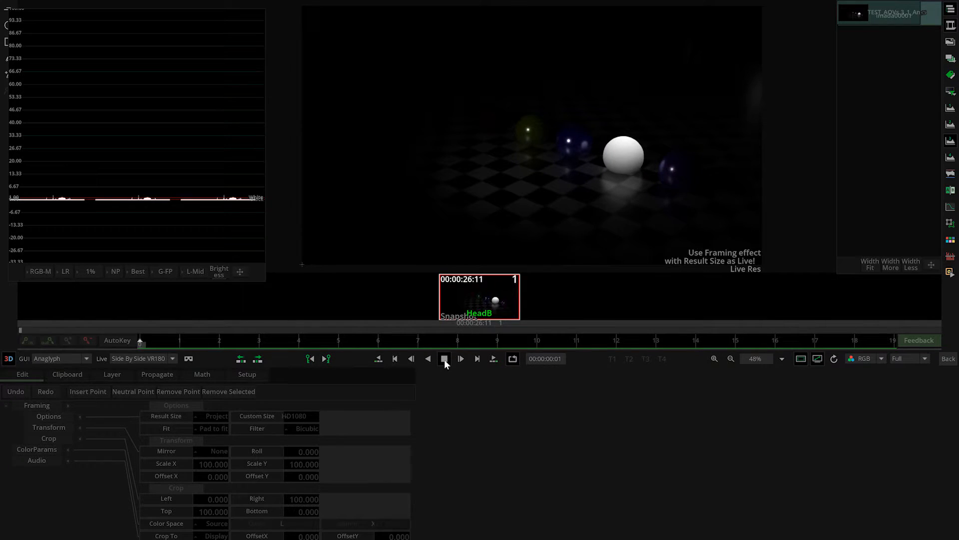
pyautogui.click(461, 358)
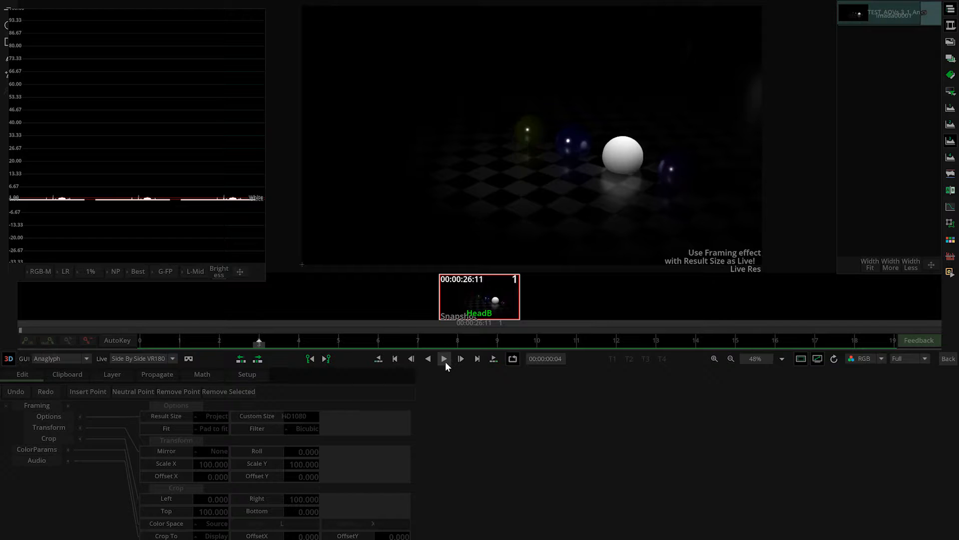
pyautogui.moveTo(444, 358)
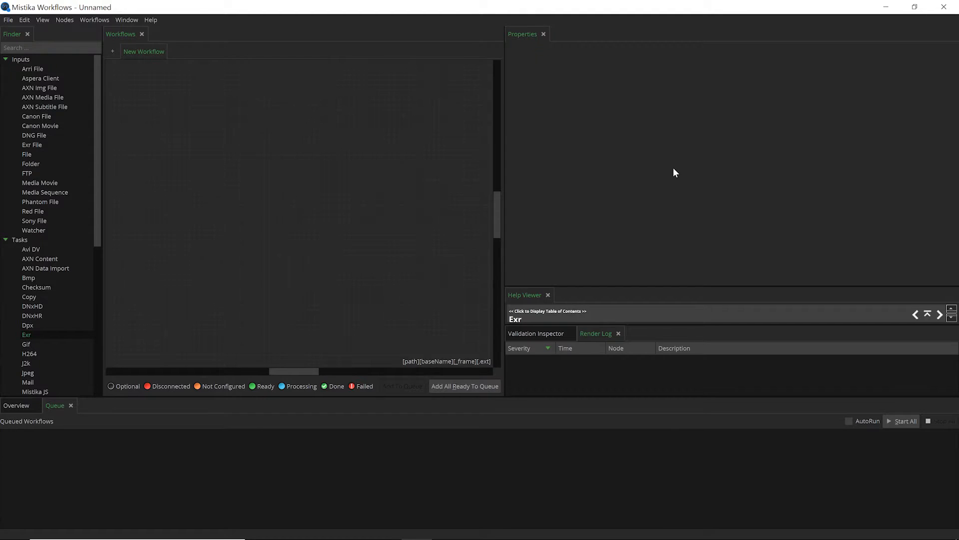
pyautogui.moveTo(632, 191)
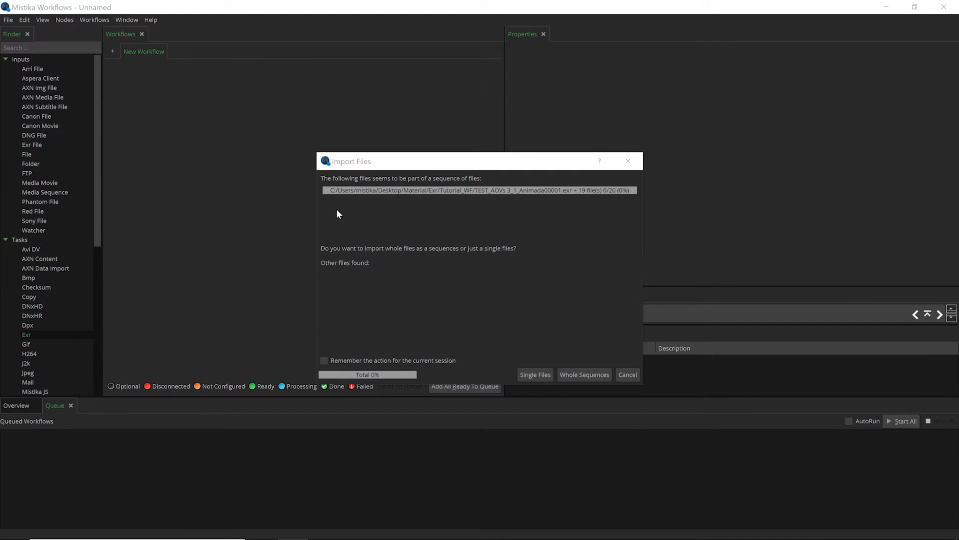
# - Import the EXR frames as a whole sequence and inspect the ExrFile node's layer list
pyautogui.click(583, 375)
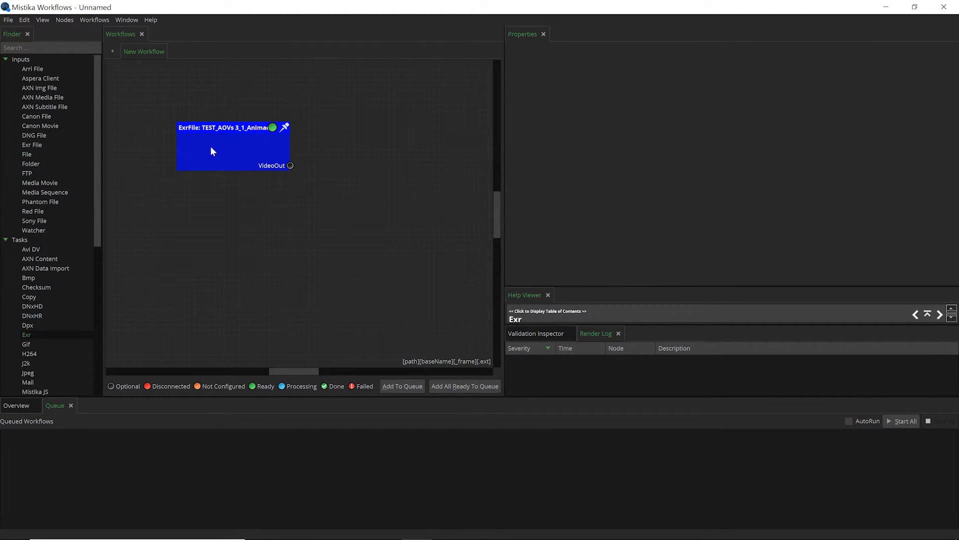
pyautogui.click(234, 146)
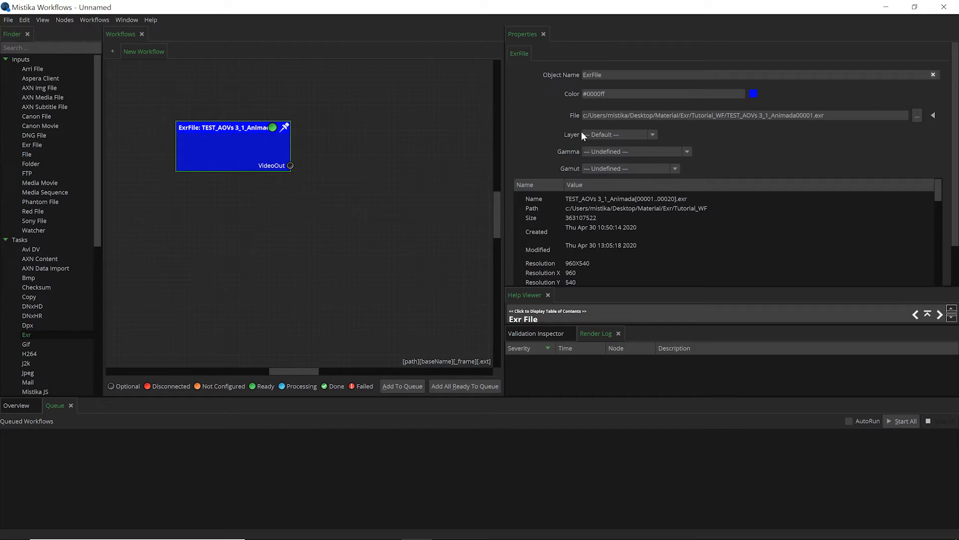
pyautogui.click(653, 134)
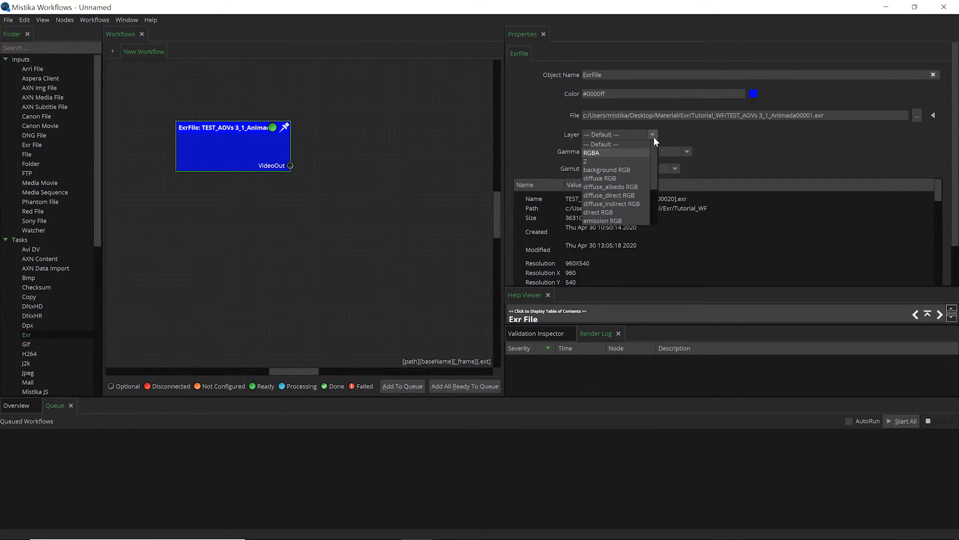
pyautogui.moveTo(614, 160)
pyautogui.write('EXR')
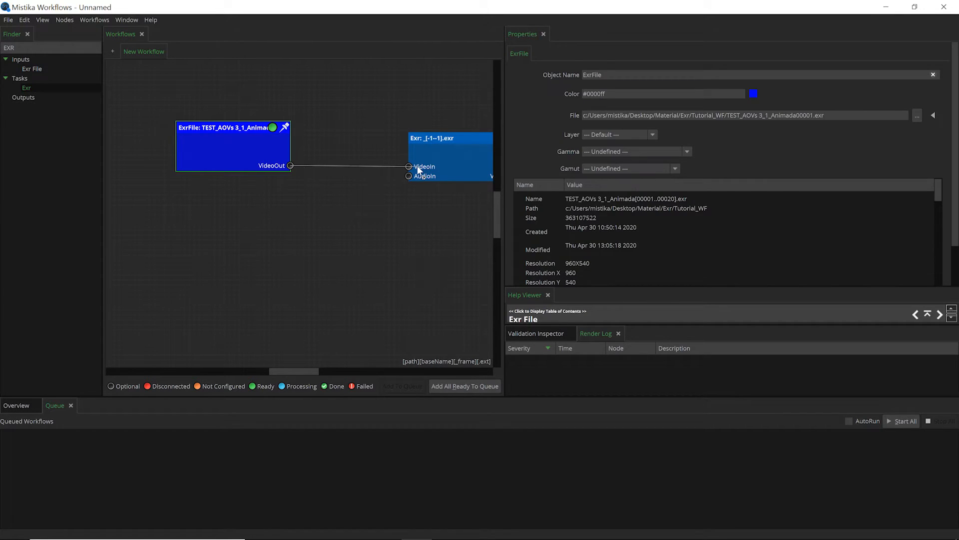
# - Review the Exr output node's properties and return to the ExrFile input
pyautogui.click(449, 138)
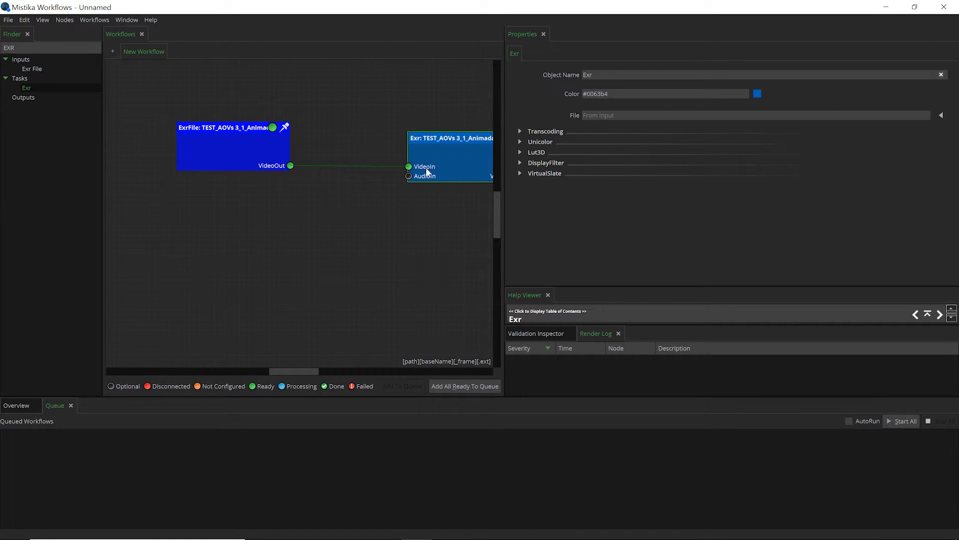
pyautogui.click(234, 145)
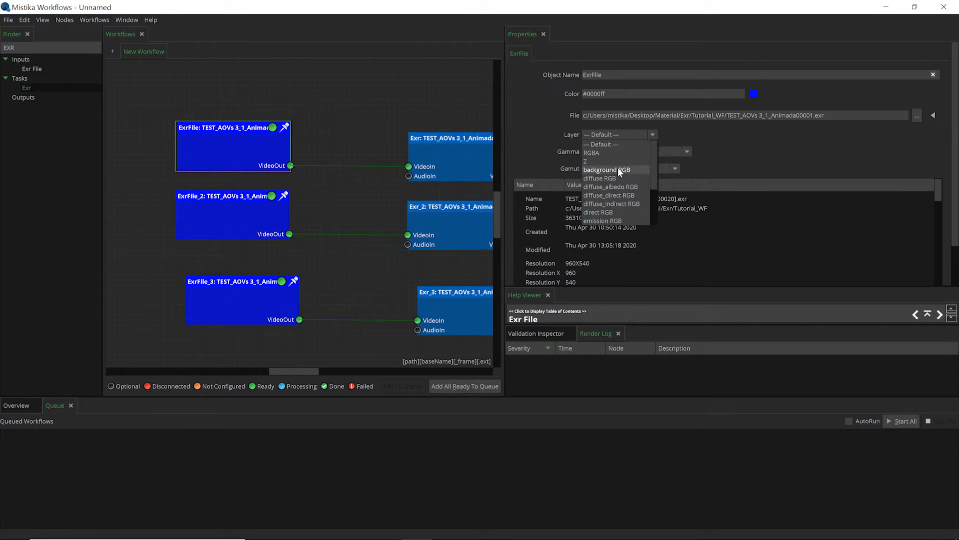
# - Extract the diffuse RGB layer and write it as DIFFUSE into the Diffuse_RGB folder
pyautogui.click(597, 178)
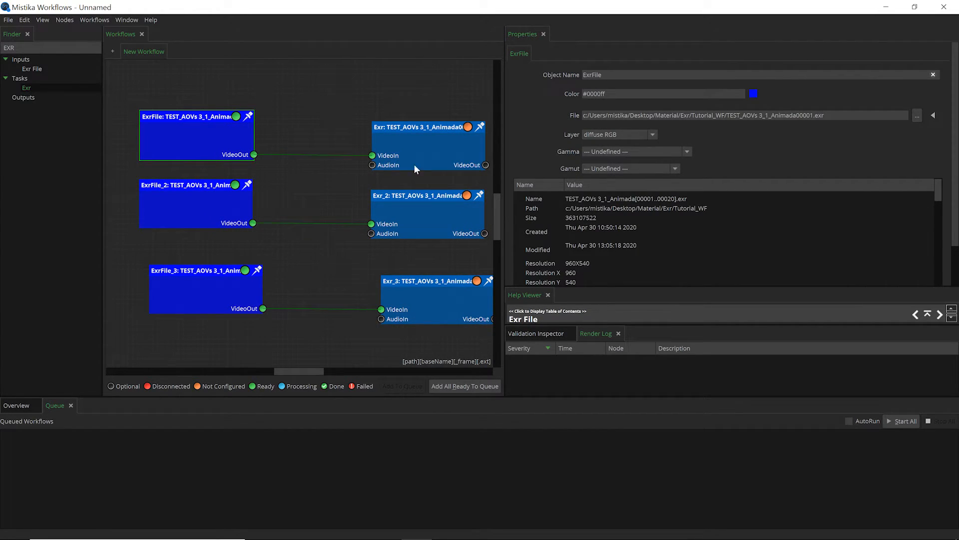
pyautogui.click(429, 127)
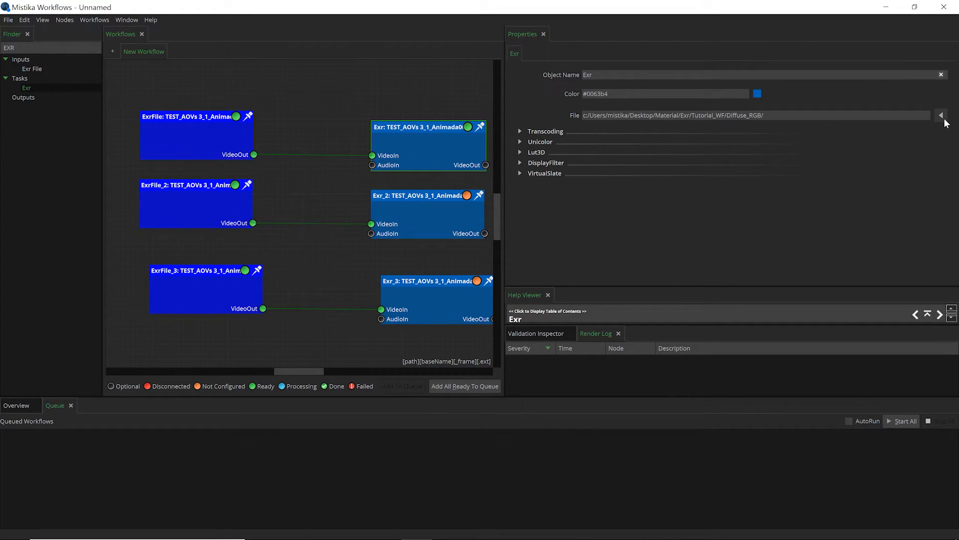
pyautogui.click(941, 115)
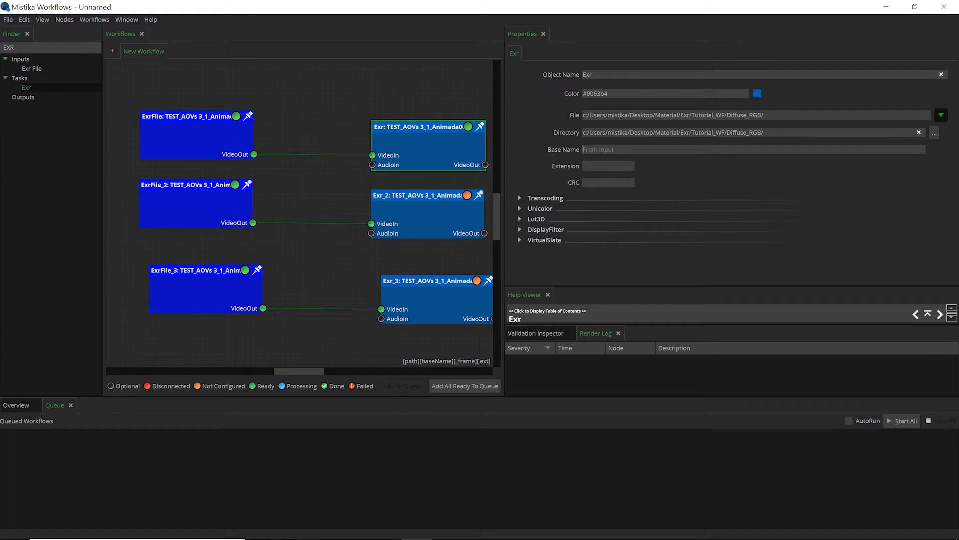
pyautogui.write('DIFFUSE')
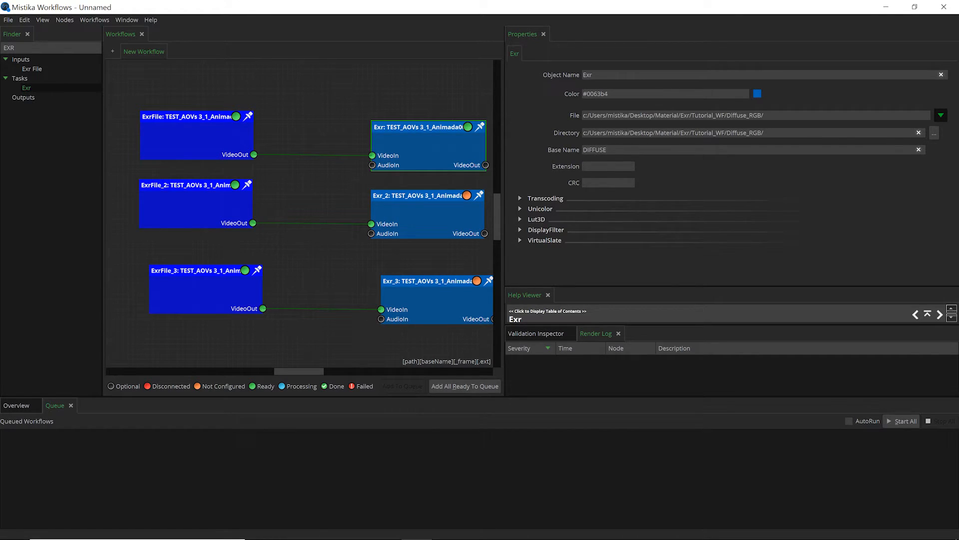
pyautogui.click(196, 203)
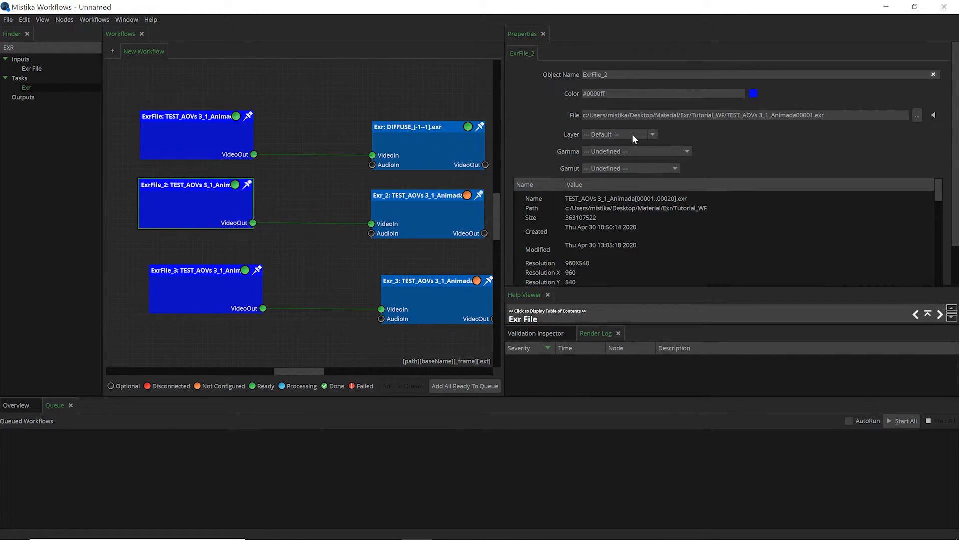
# - Confirm the specular layer on the second input and name Exr_2's output SPECULAR
pyautogui.click(652, 135)
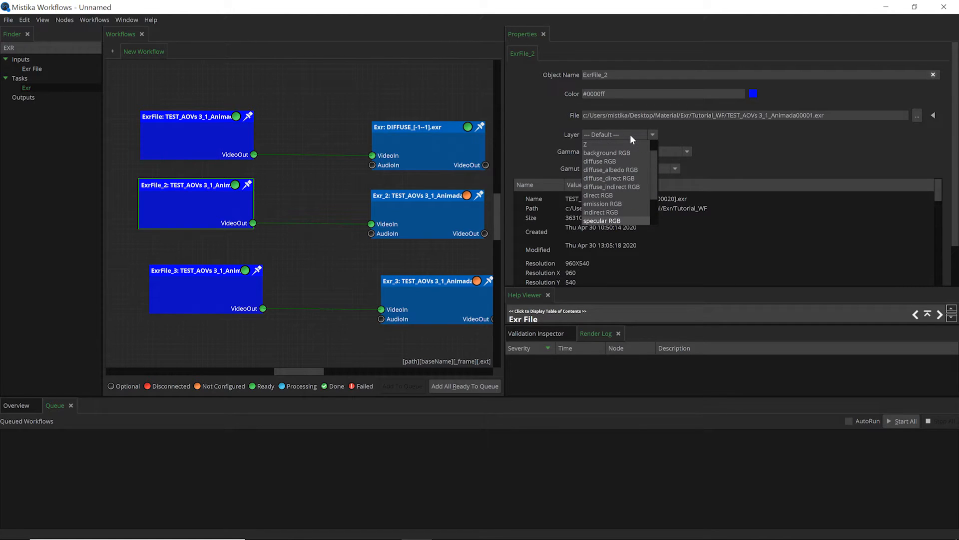
pyautogui.click(602, 220)
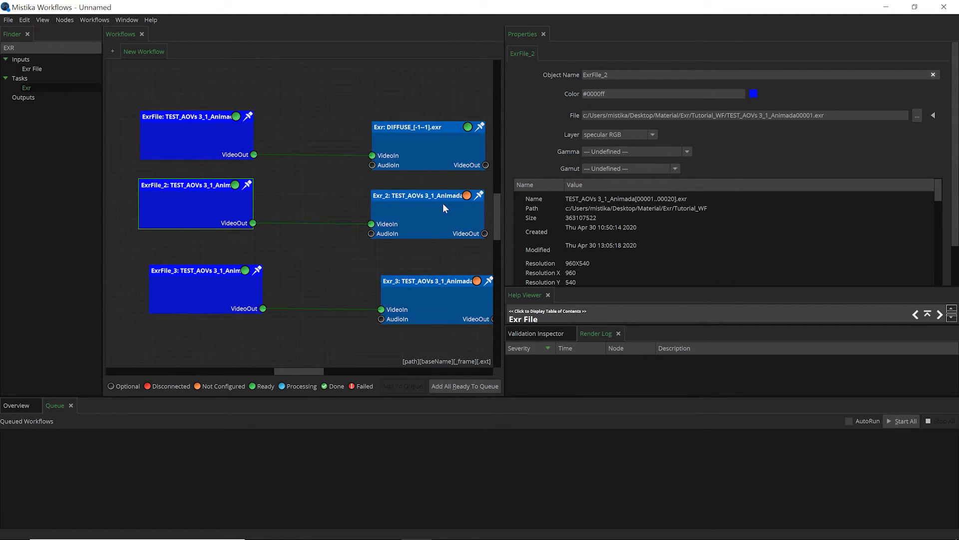
pyautogui.click(427, 195)
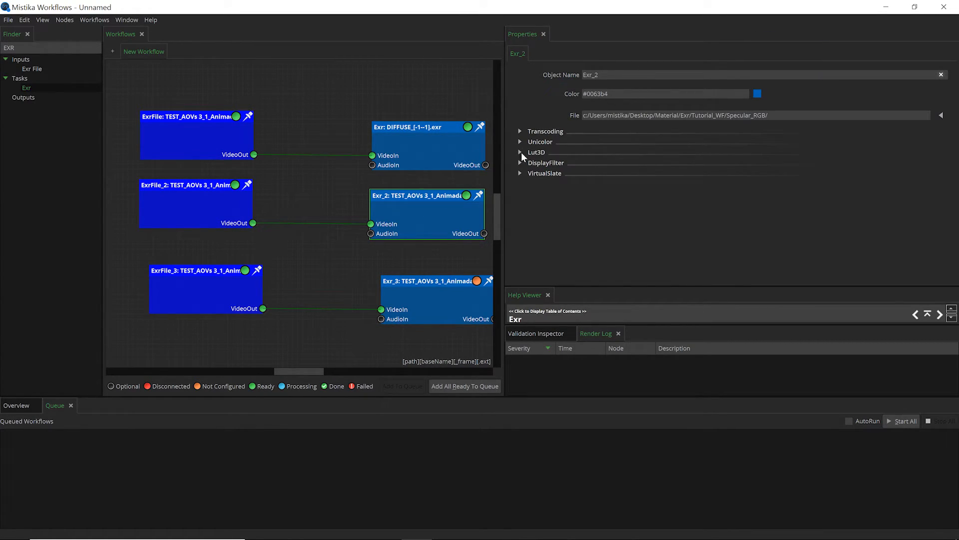
pyautogui.moveTo(951, 122)
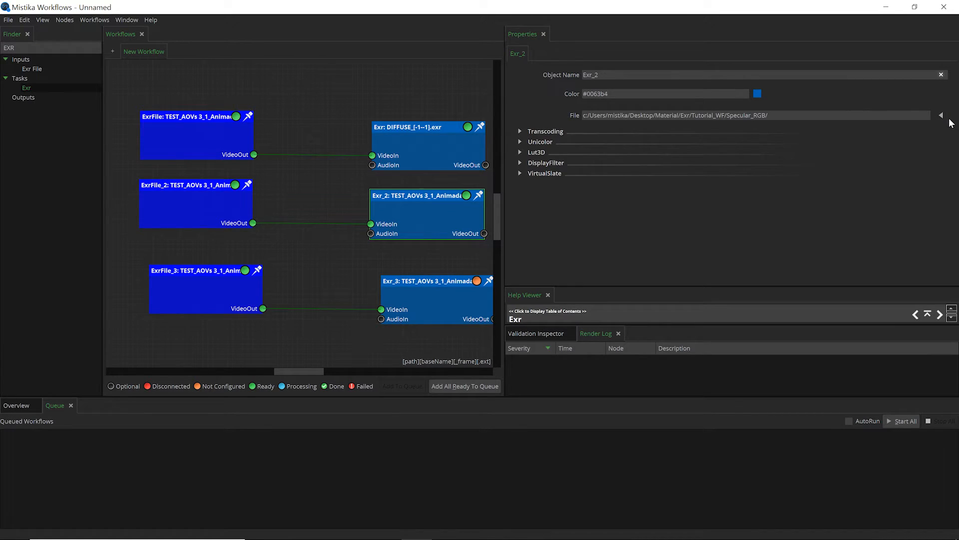
pyautogui.click(942, 115)
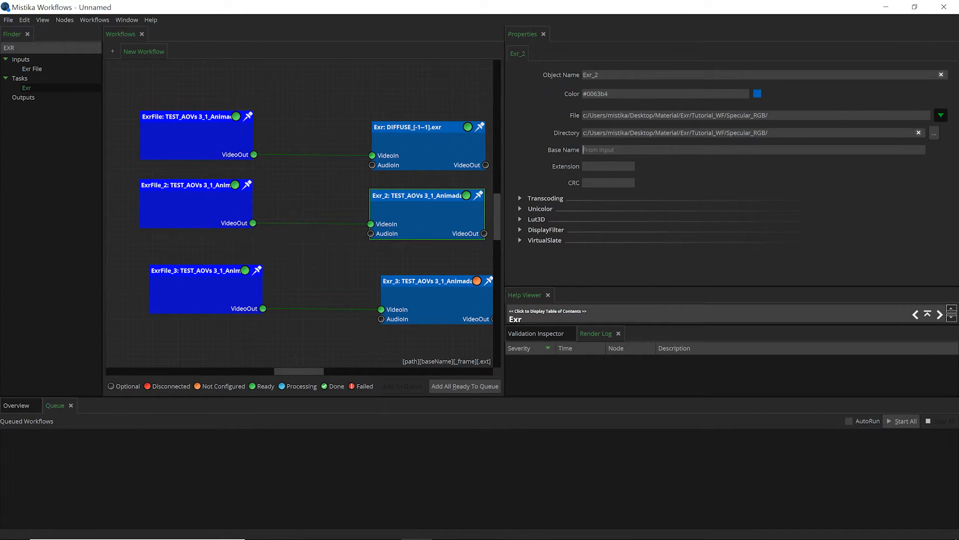
pyautogui.write('SPECI')
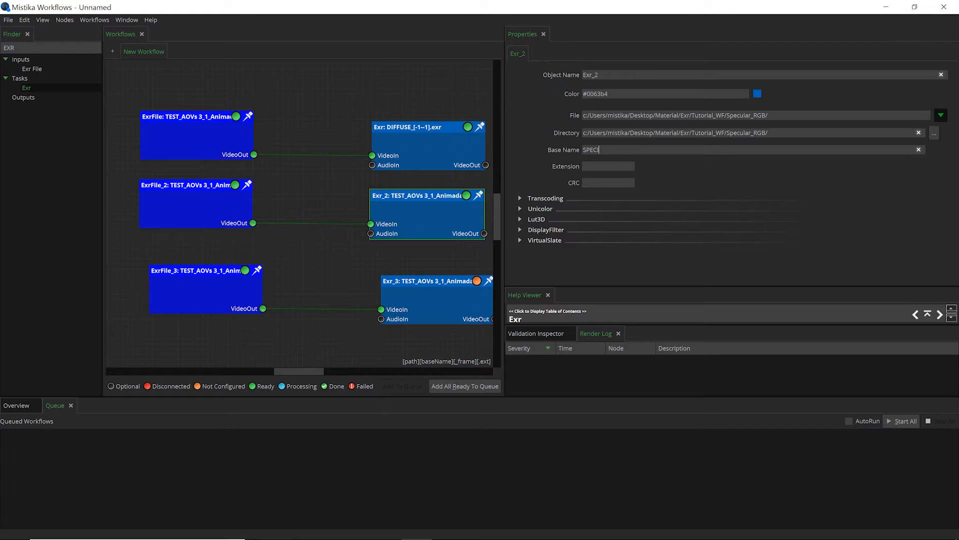
pyautogui.write('ULAR')
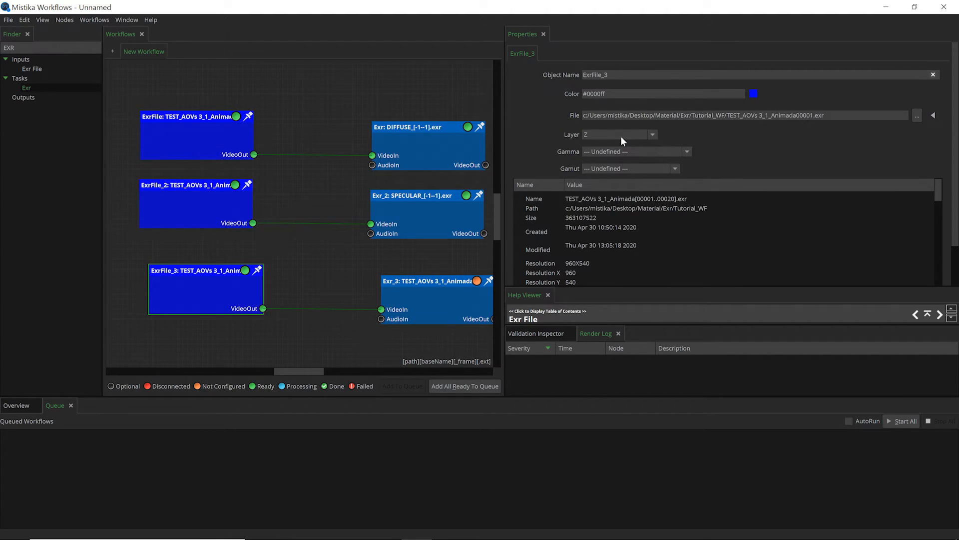
# - Name Exr_3's output Z_LAYER and send the workflow to the render queue
pyautogui.click(398, 269)
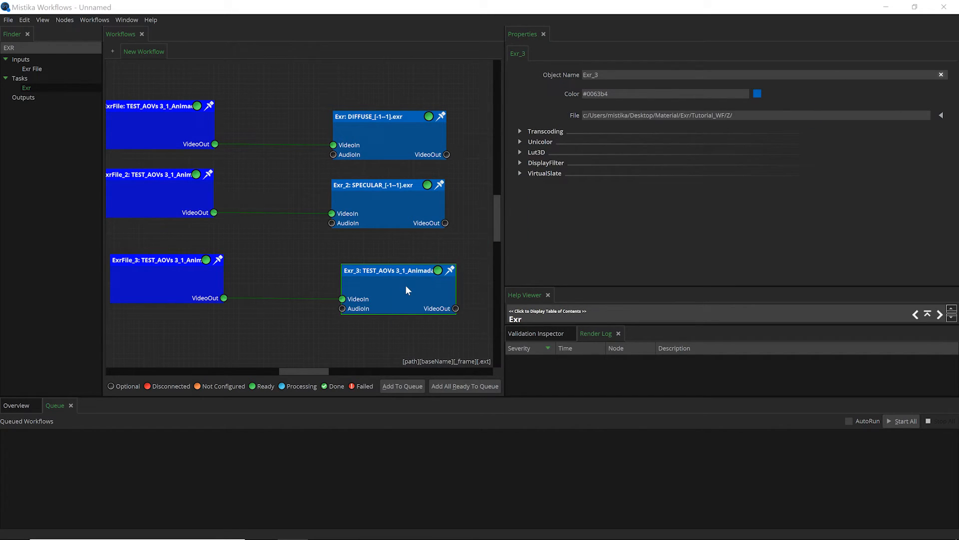
pyautogui.click(941, 114)
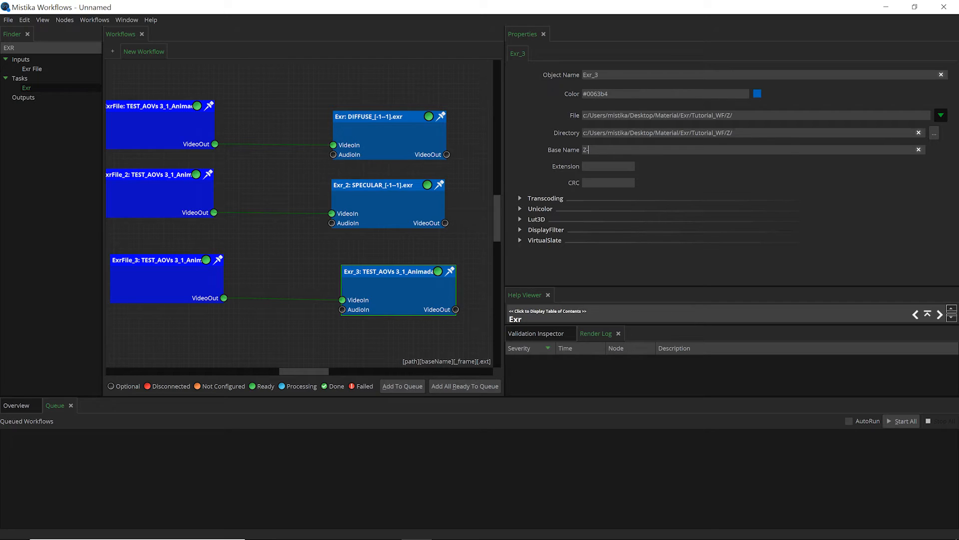
pyautogui.write('LAYER')
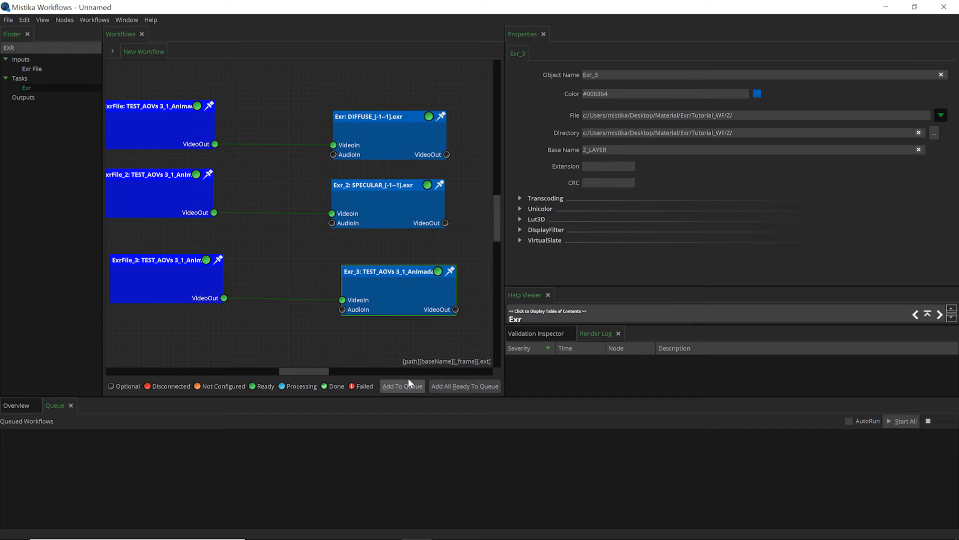
pyautogui.click(402, 386)
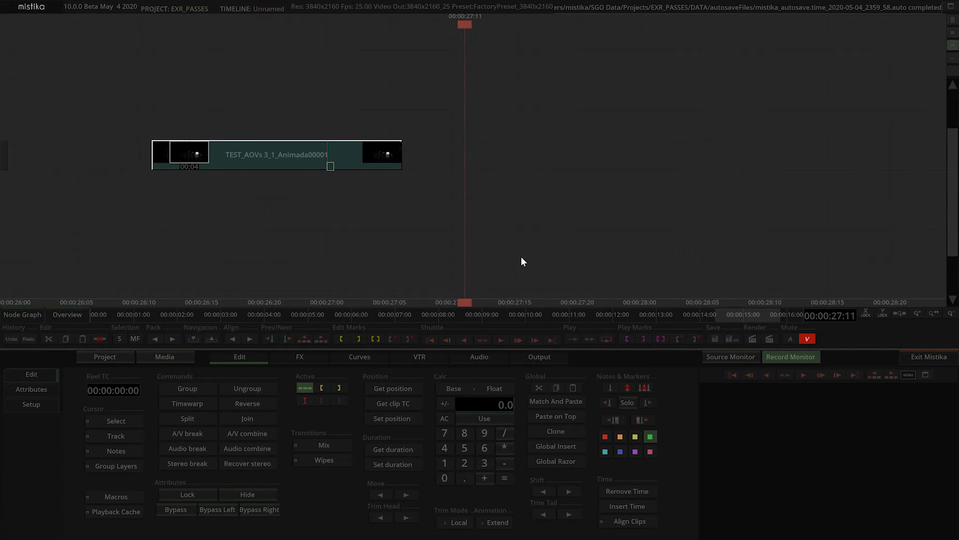
# - Browse Material > Exr > Tutorial_WF in the Media Manager and bring the rendered passes onto the timeline
pyautogui.click(164, 357)
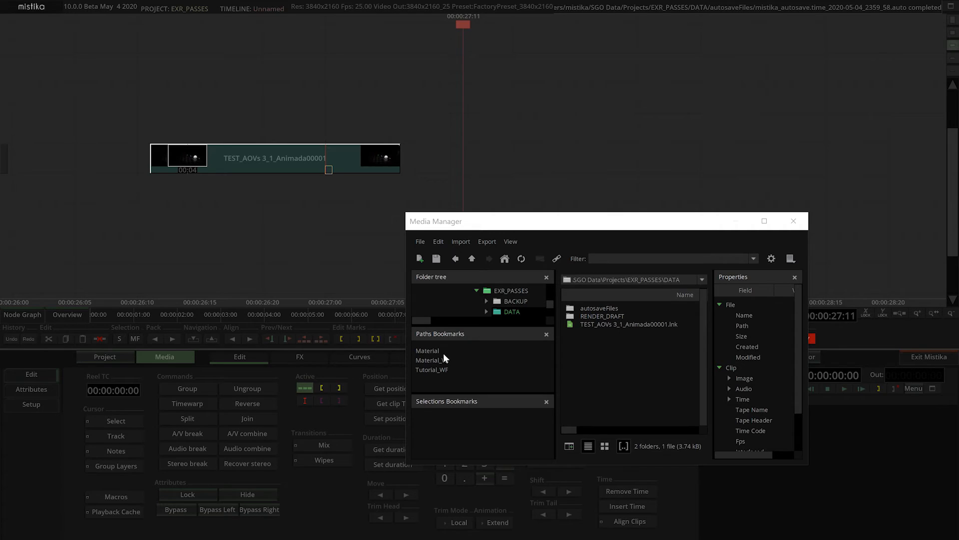
pyautogui.click(427, 350)
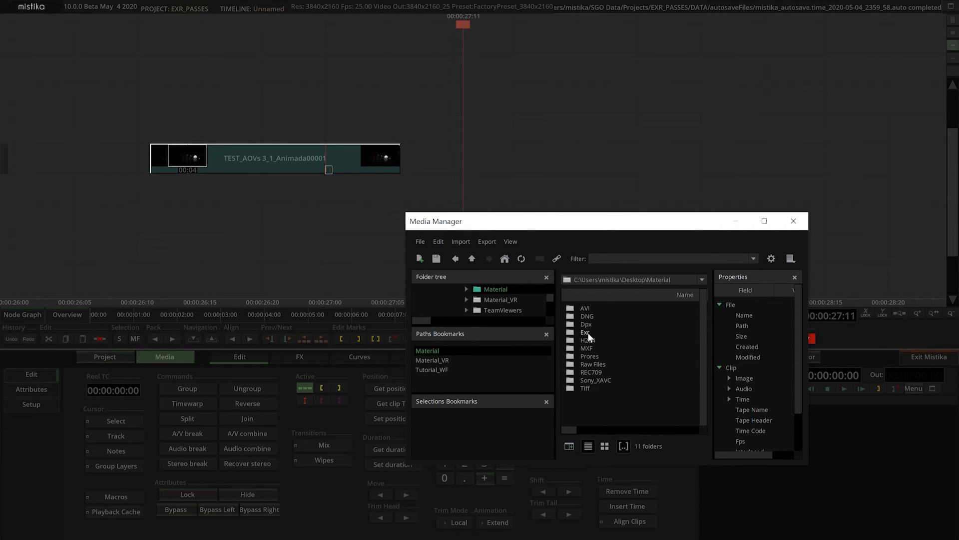
pyautogui.doubleClick(587, 332)
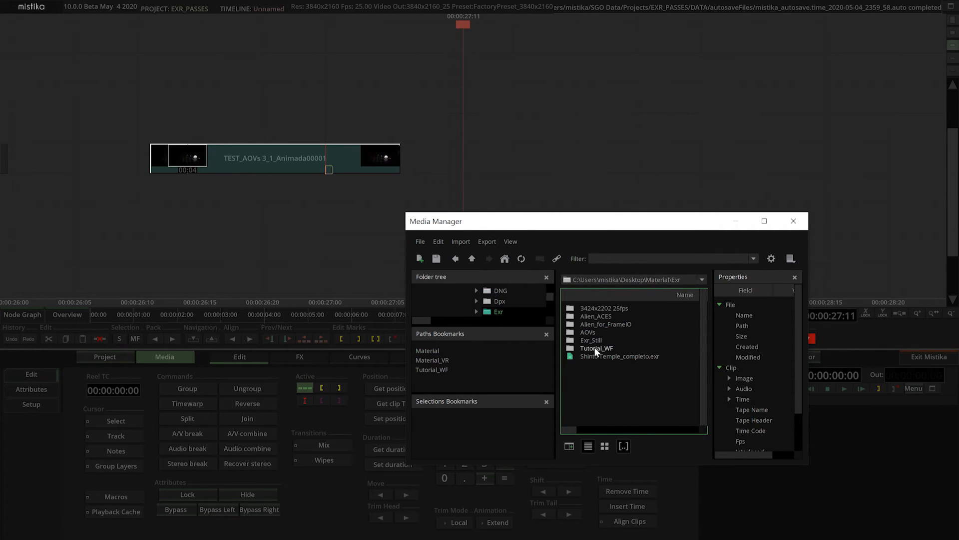
pyautogui.doubleClick(596, 347)
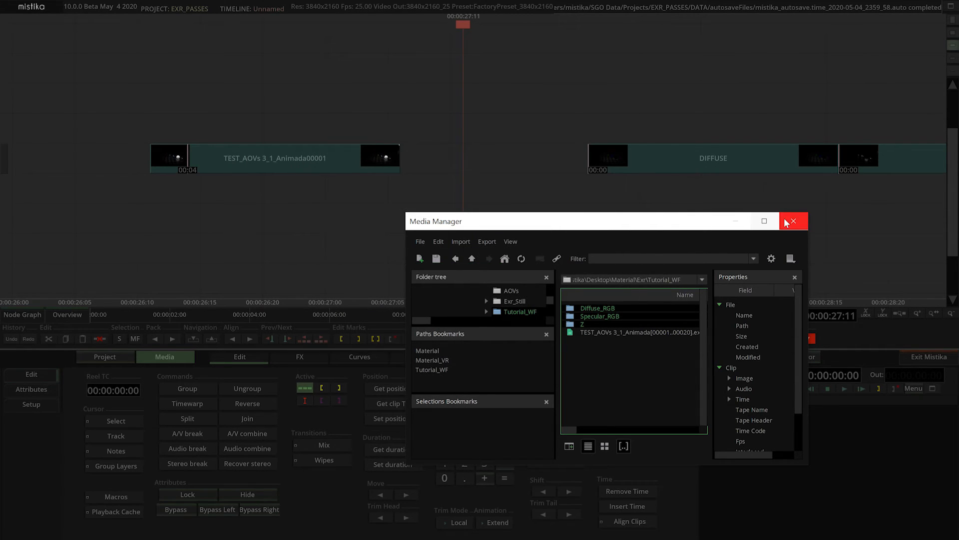
pyautogui.click(793, 221)
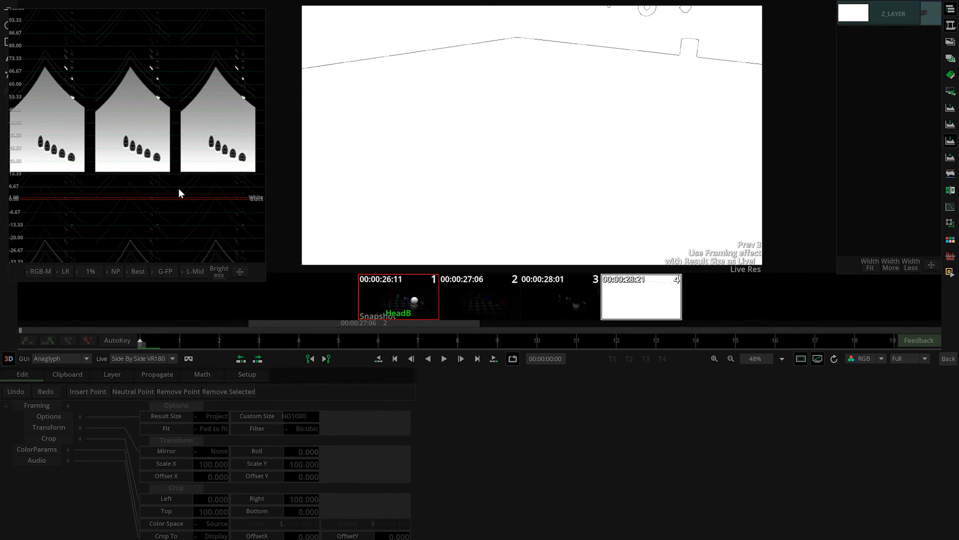
pyautogui.moveTo(101, 188)
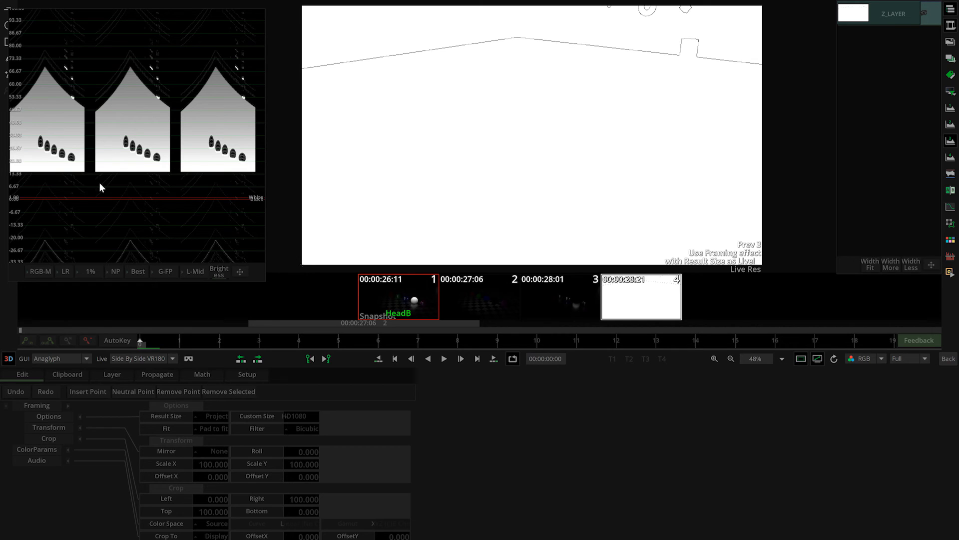